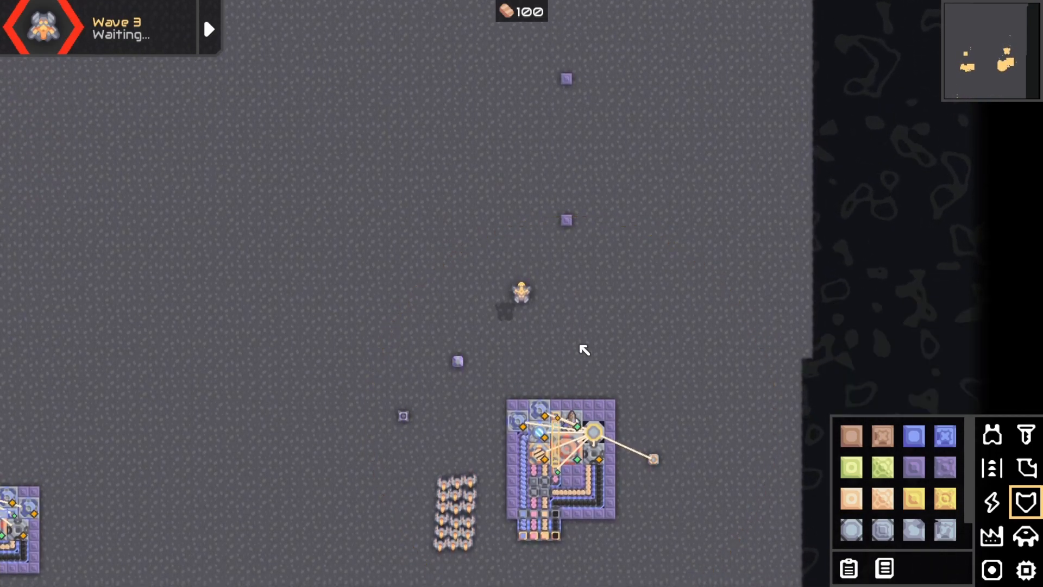
mouse_move(626, 326)
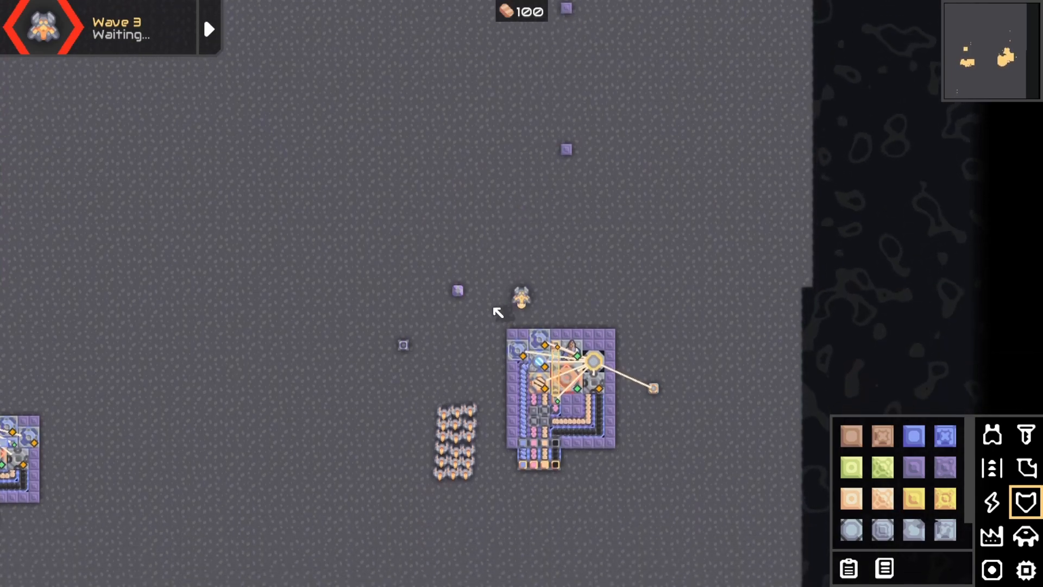
Pan across the sandbox map and bring up the Turret build category
click(555, 360)
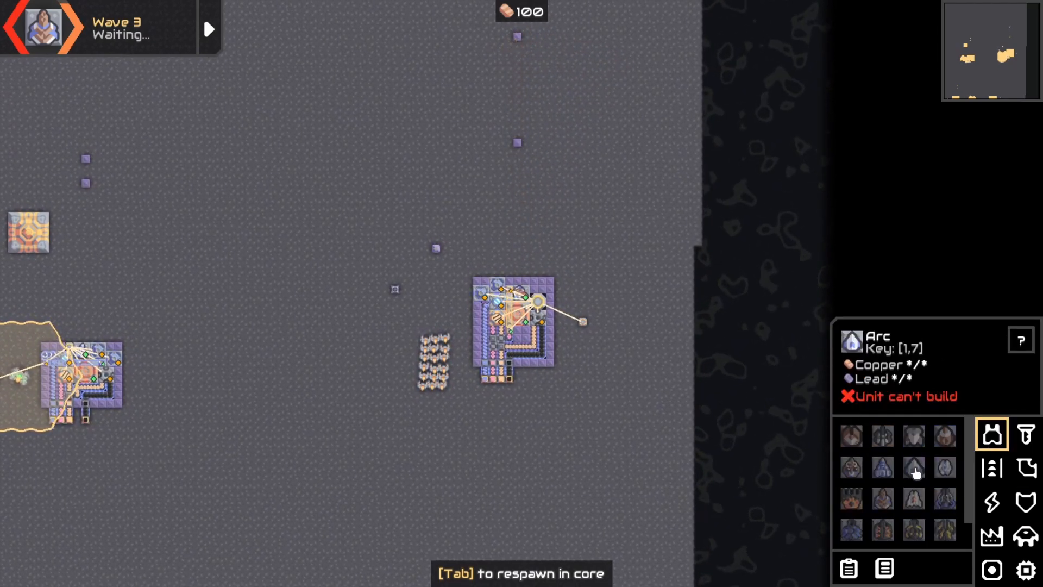
Check the Salvo turret's stats, noting its 18.75-block range, then return to the map
click(882, 499)
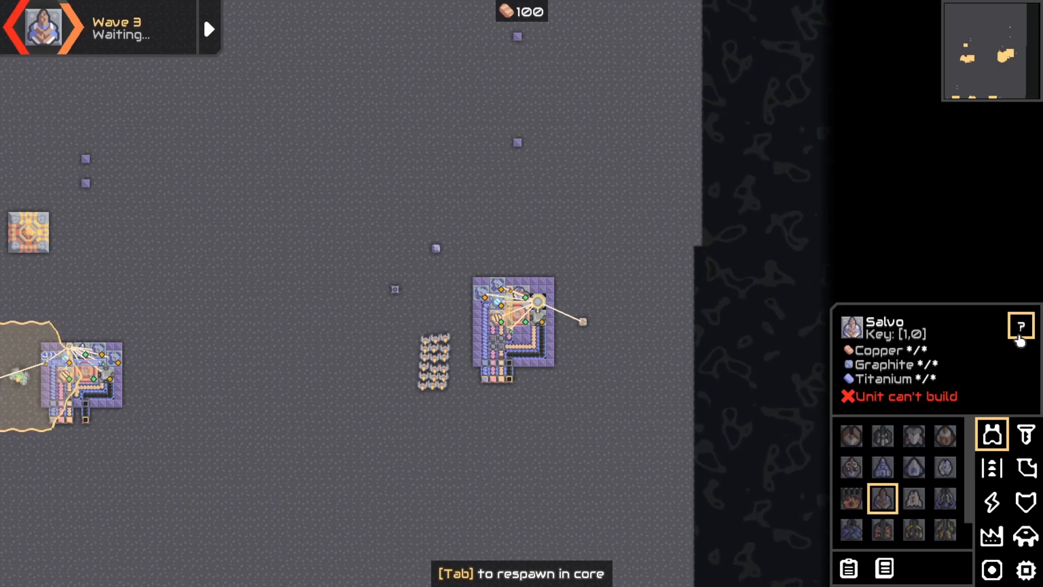
click(1022, 325)
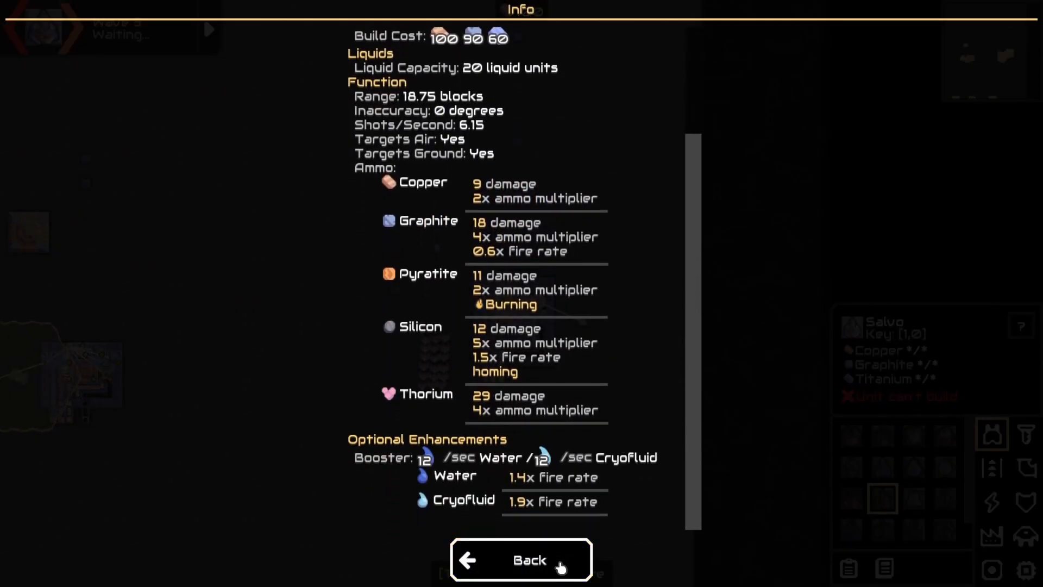
click(521, 560)
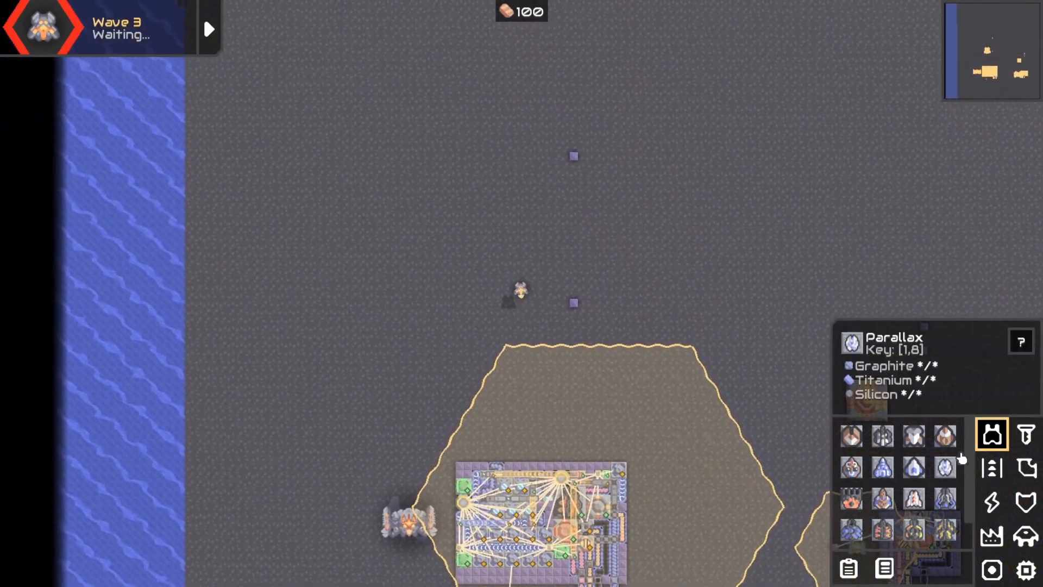
Place a vertical column of titanium and plastanium marker walls north of the large base
click(1025, 501)
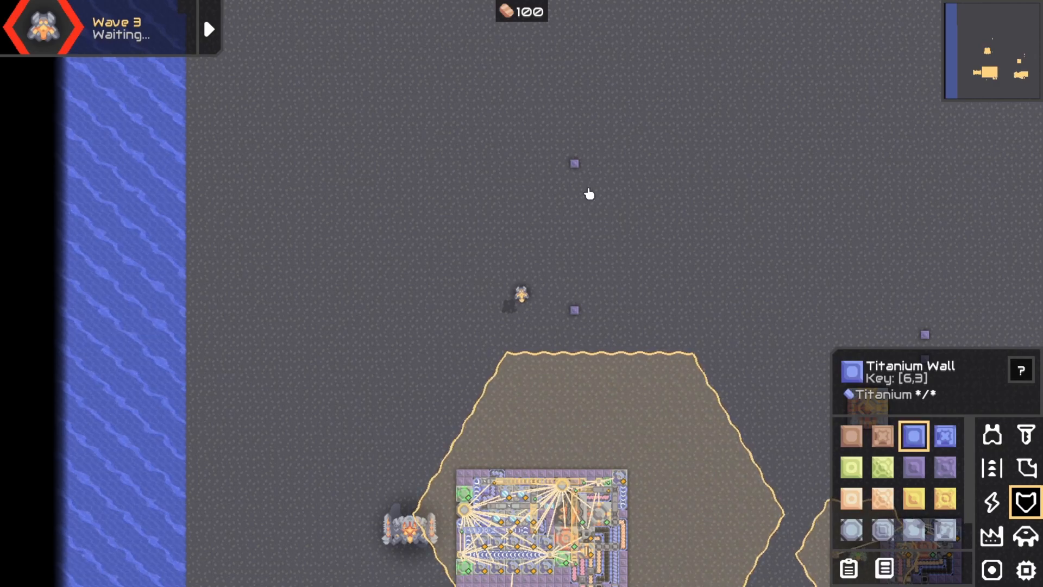
click(850, 466)
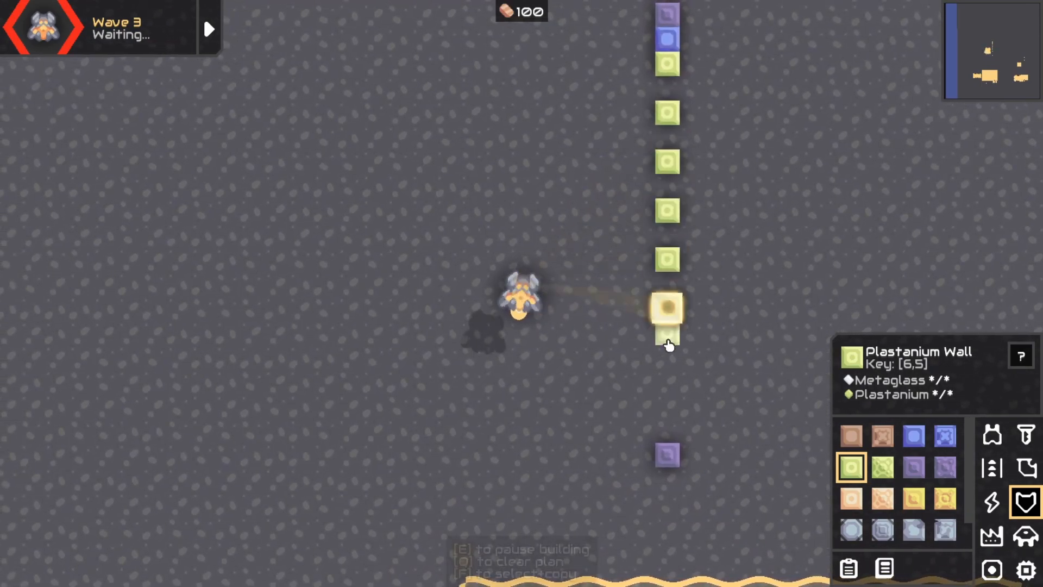
click(914, 436)
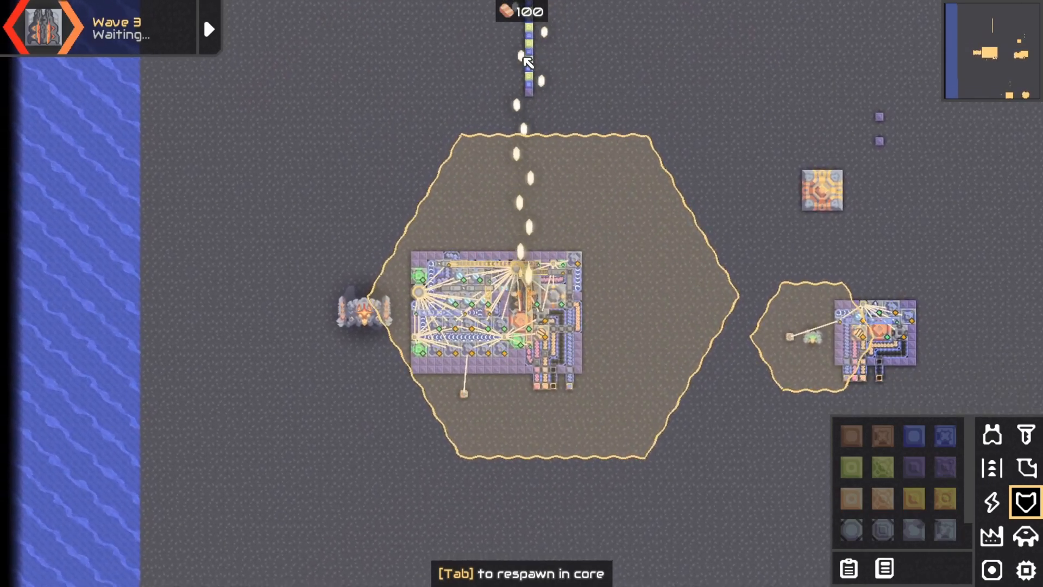
click(992, 434)
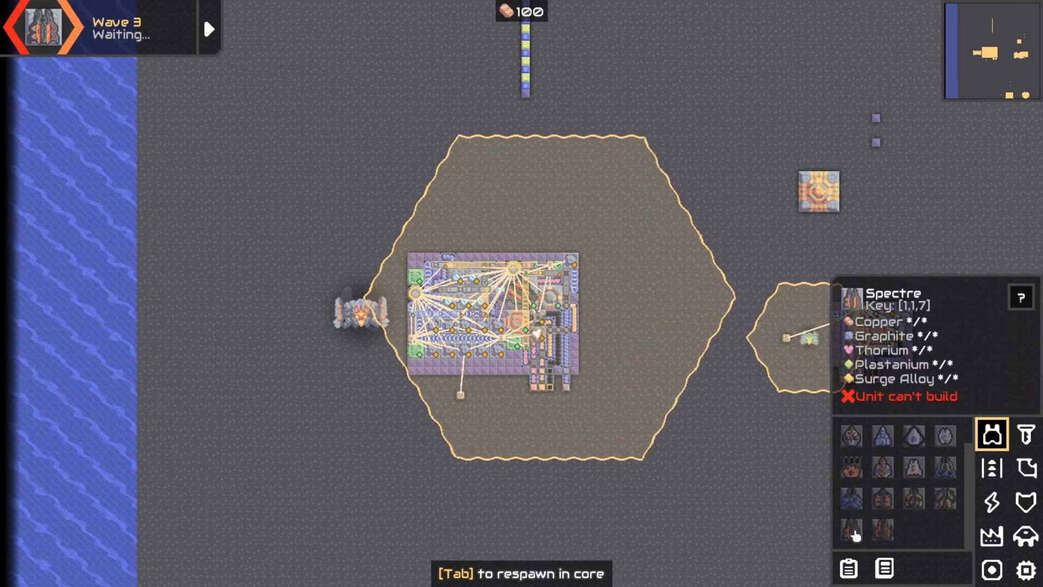
Read the Spectre turret's stats, including its 25-block range, then return to the map
click(1021, 298)
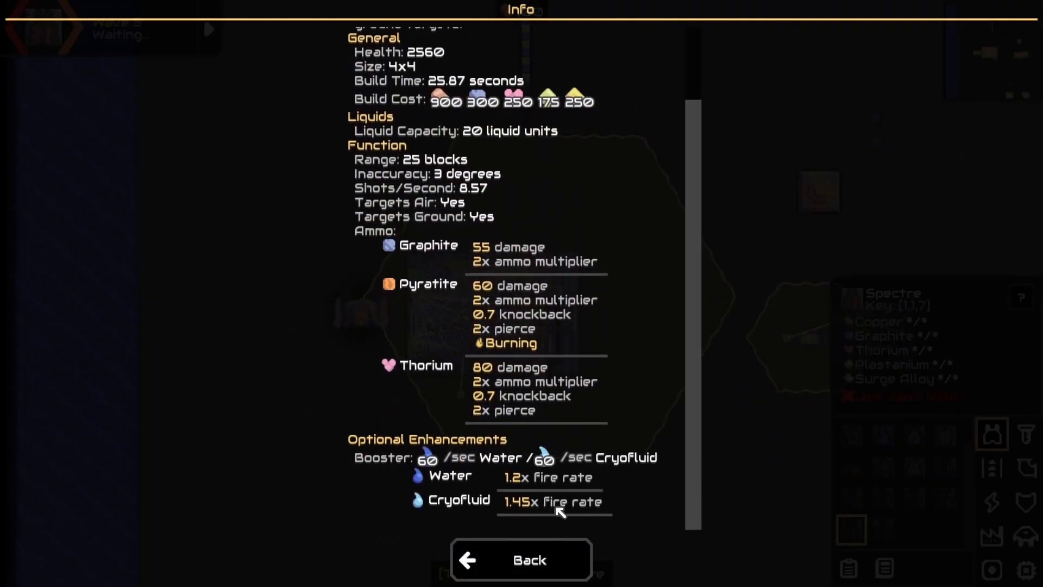
click(520, 560)
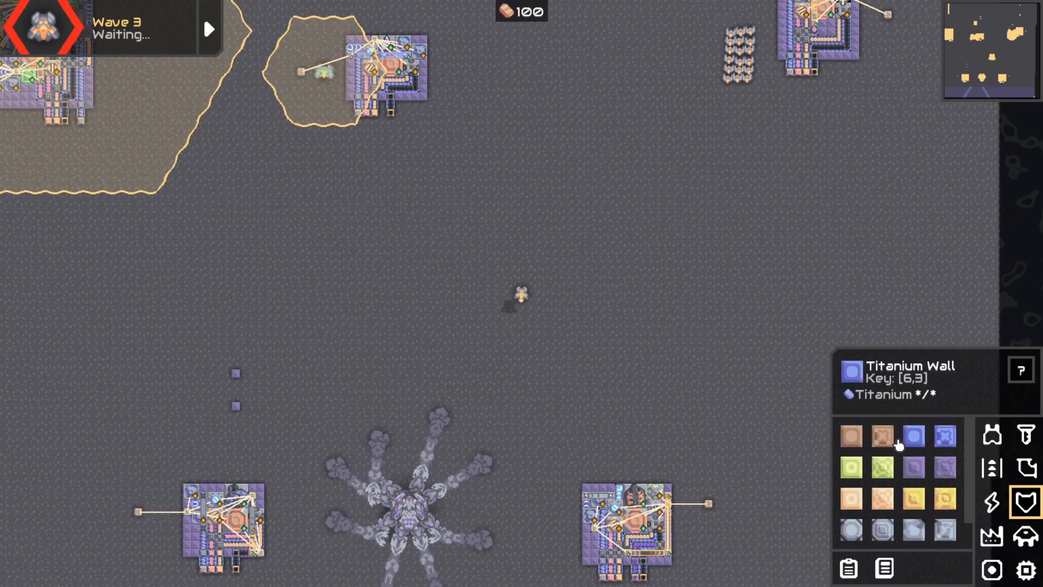
Place titanium marker walls above the swarm, then switch to thorium walls for markers
click(913, 466)
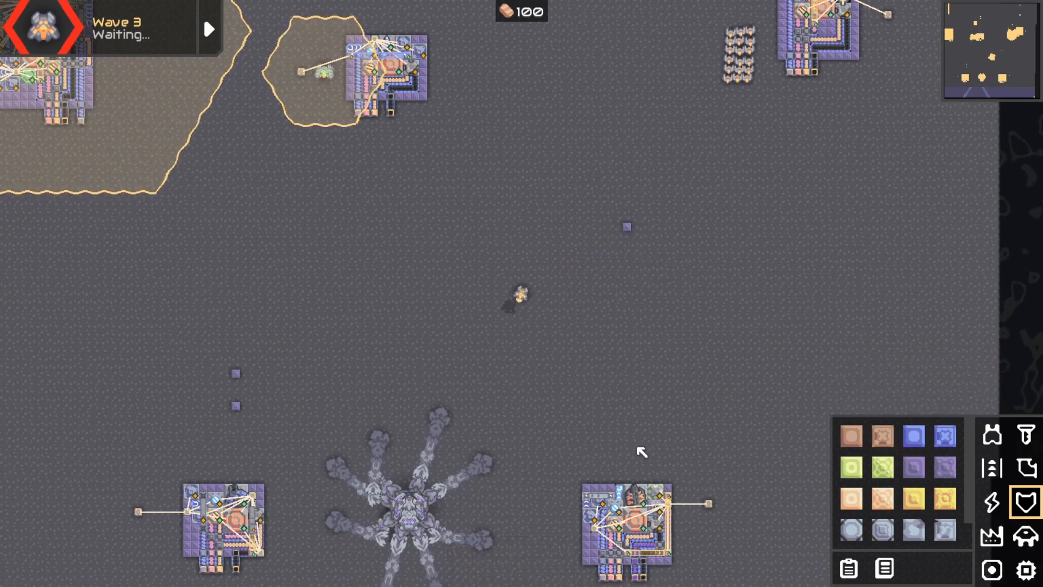
click(912, 467)
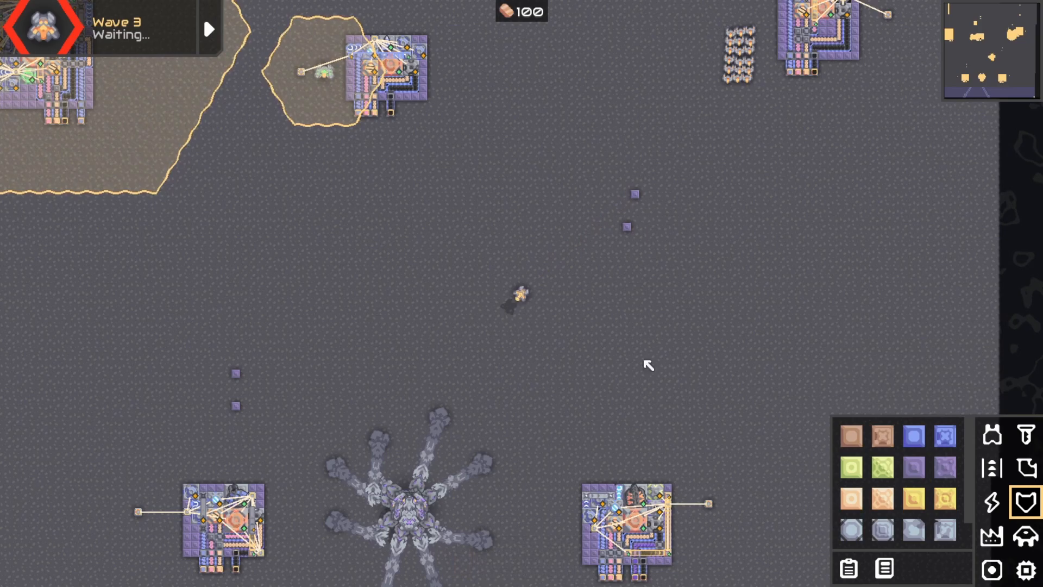
mouse_move(914, 455)
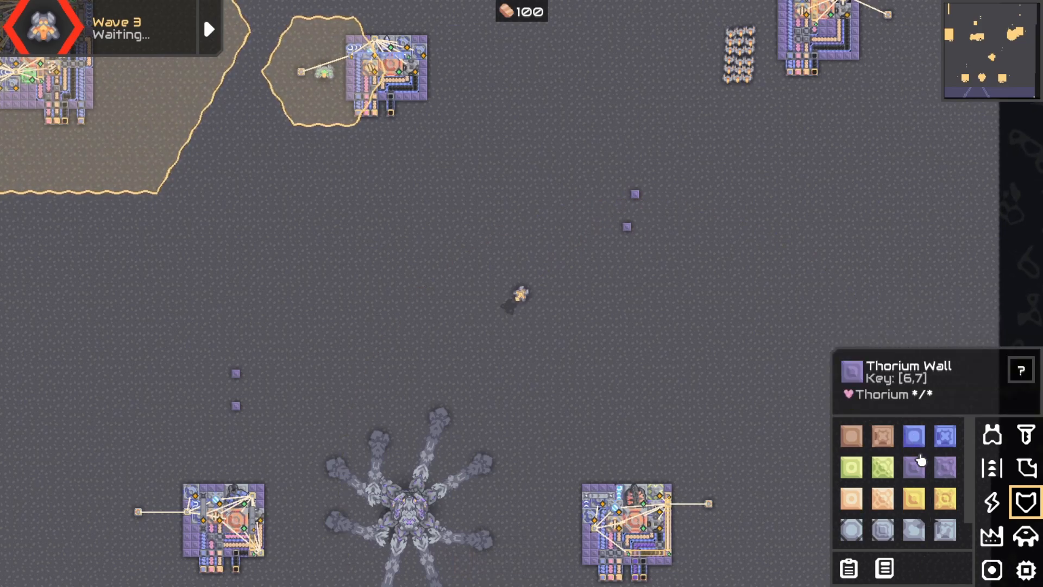
click(632, 198)
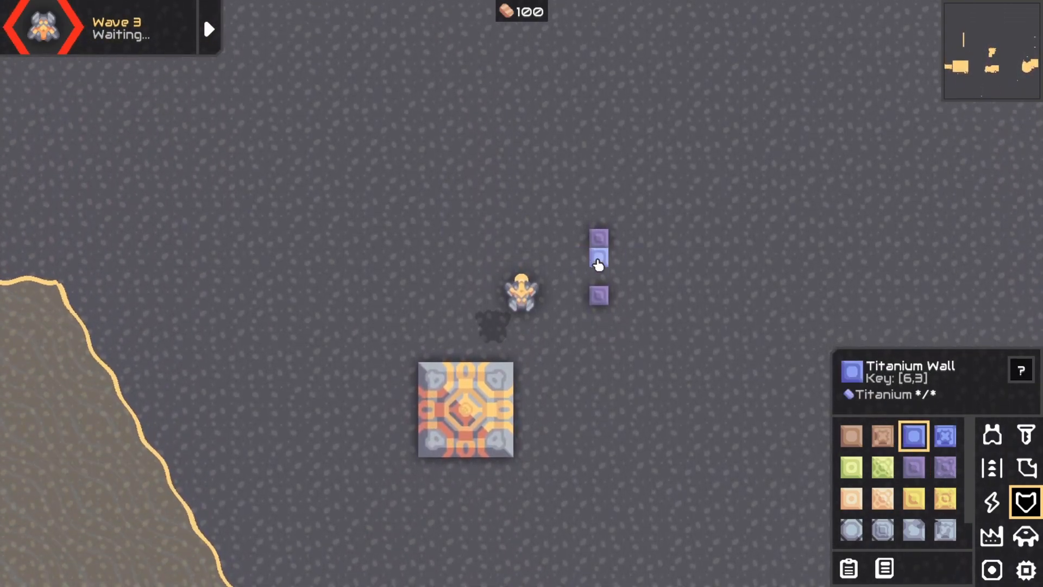
Place a titanium wall in the gap between the two thorium marker walls
click(851, 467)
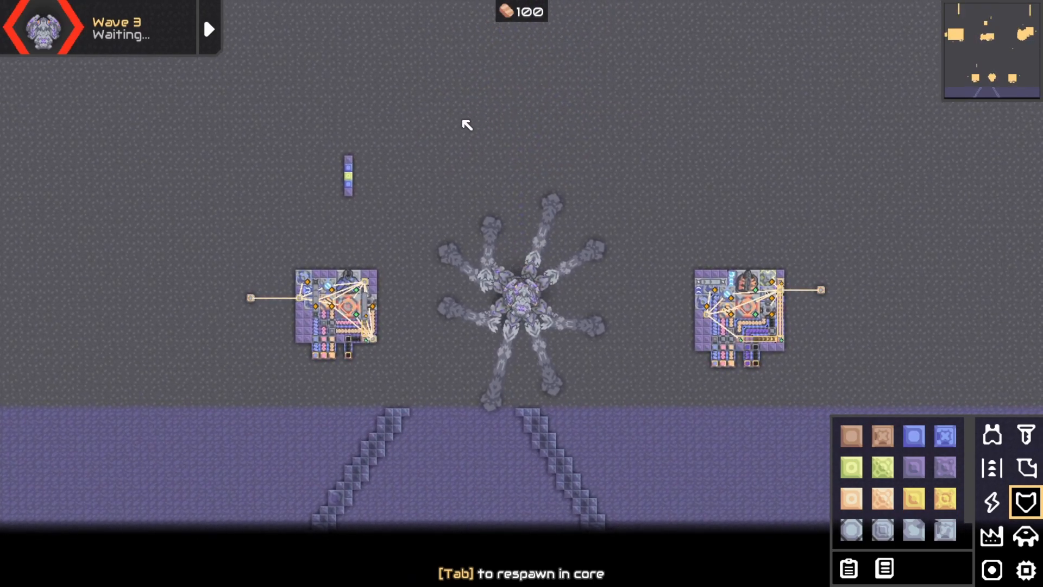
mouse_move(522, 58)
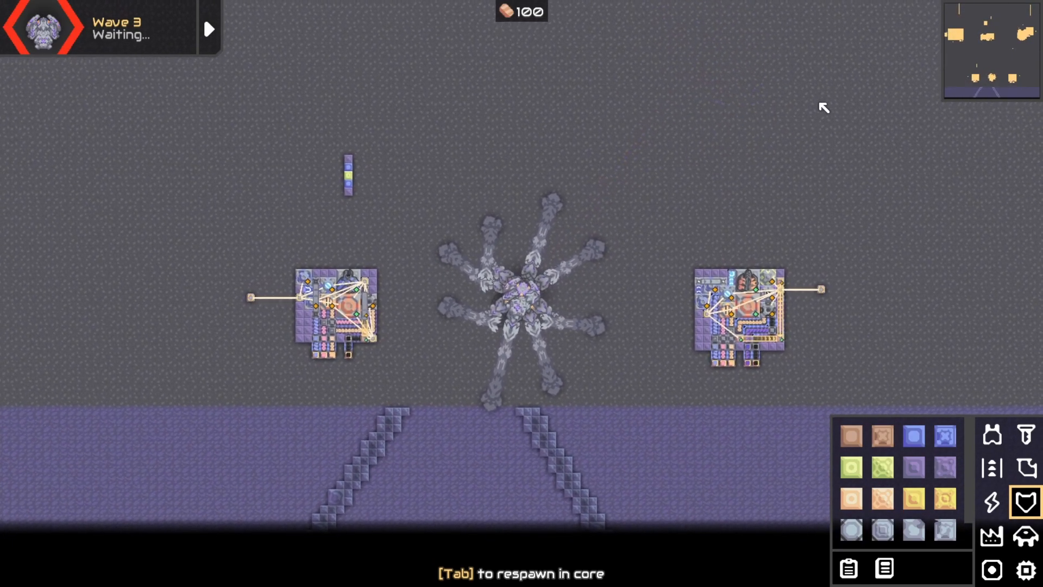
mouse_move(474, 87)
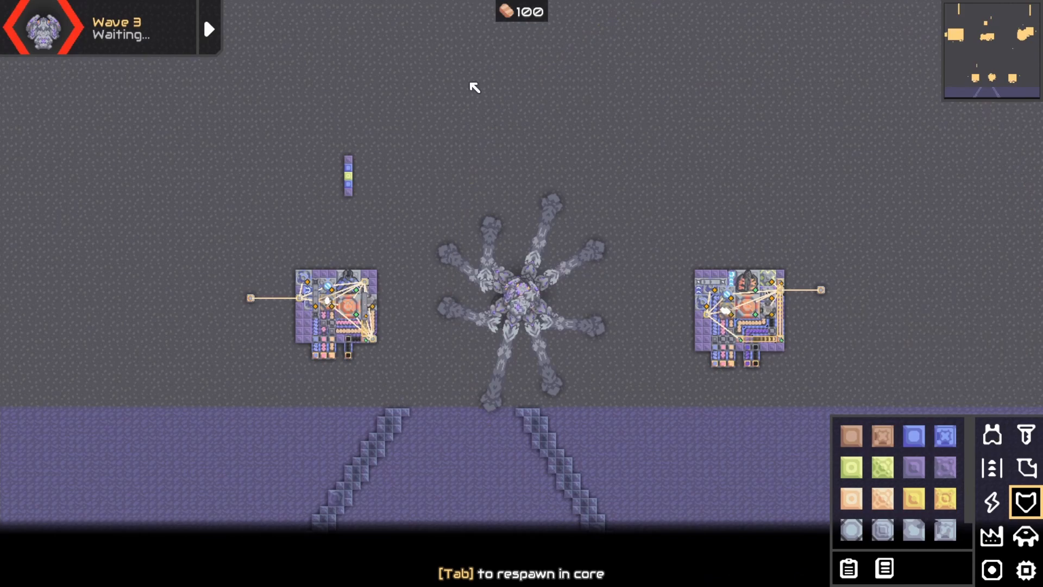